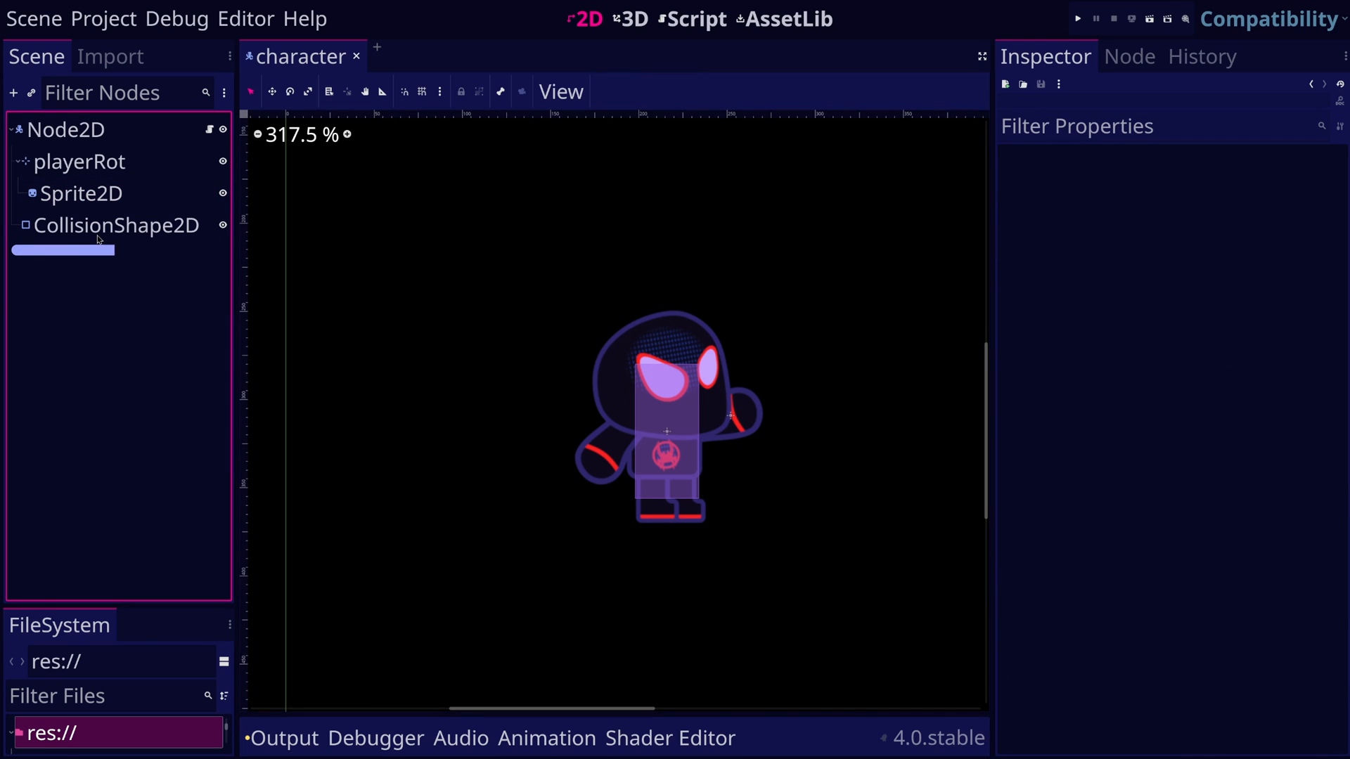
Select CollisionShape2D and expand its Node2D Transform section in the Inspector.
{"action": "left_click", "coordinate": [116, 225]}
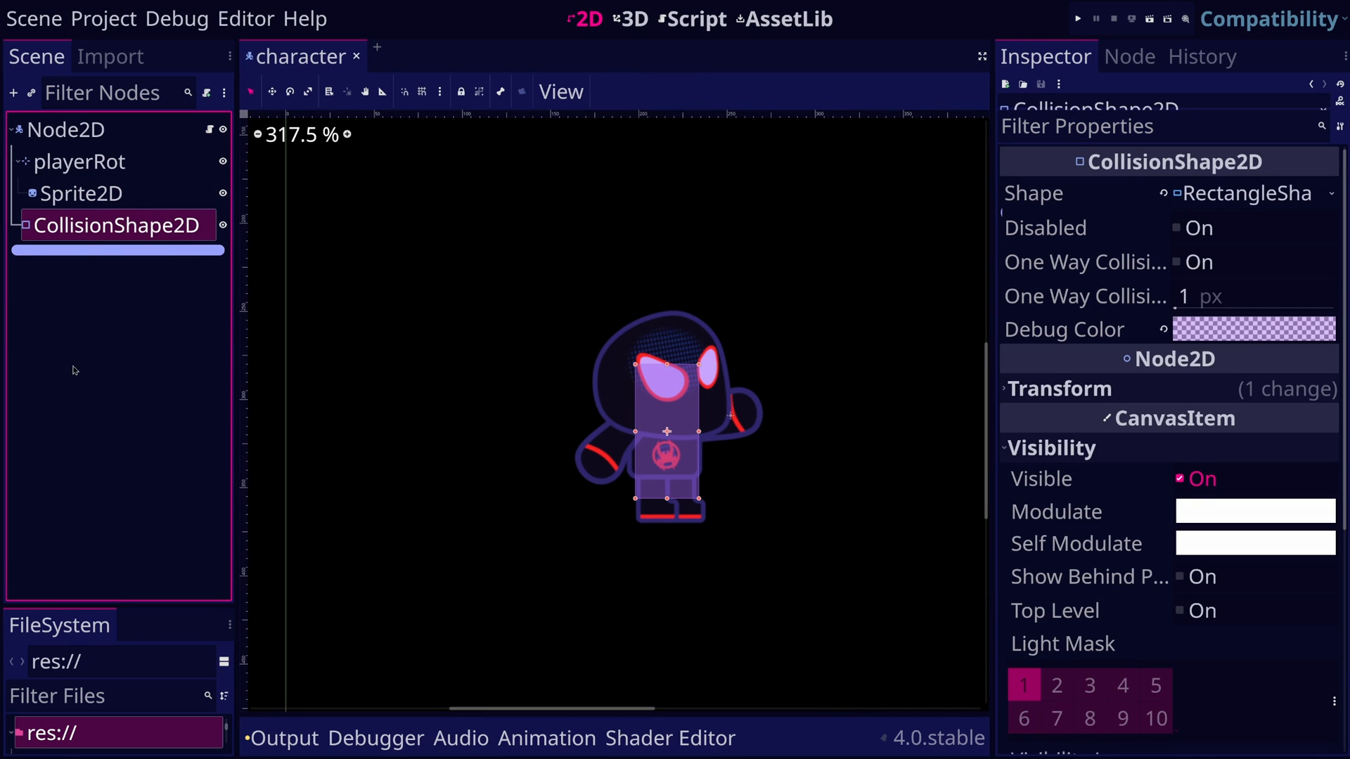
{"action": "left_click", "coordinate": [1057, 388]}
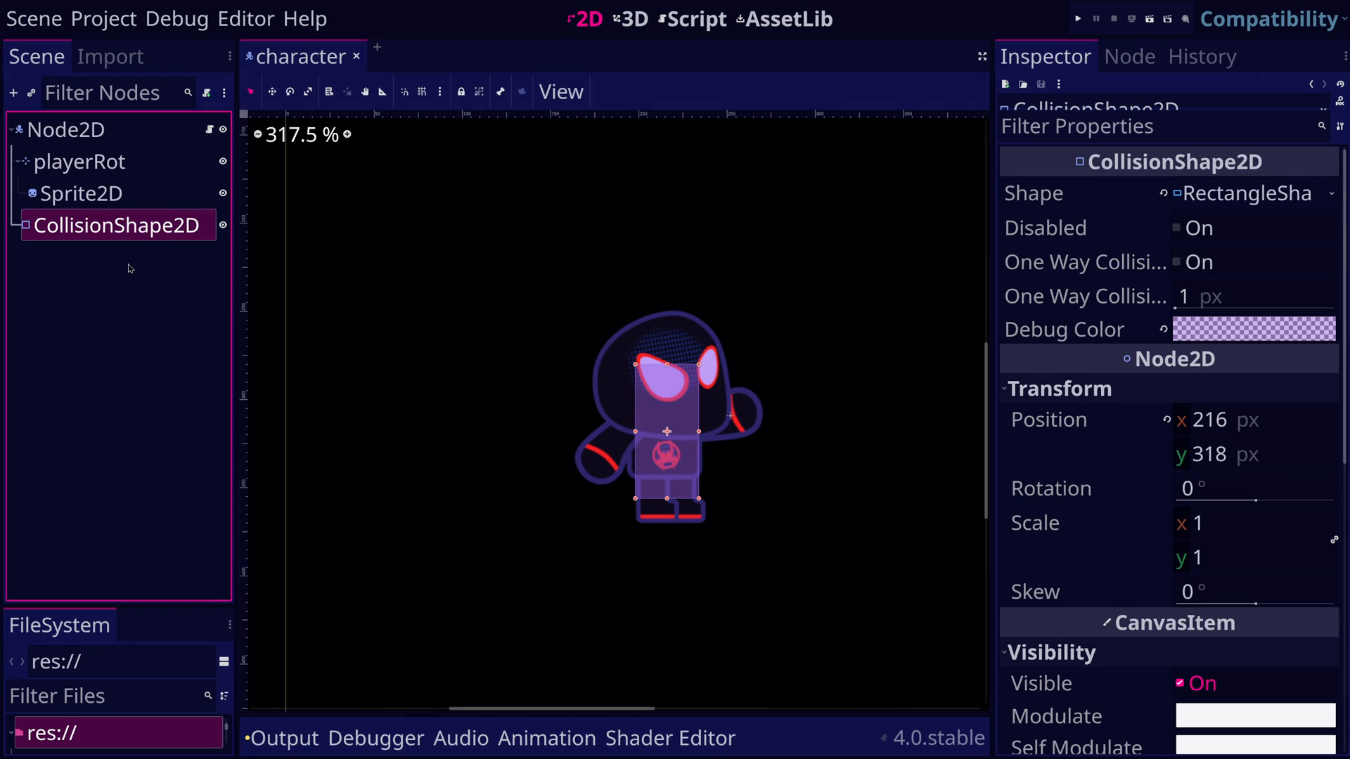
Select Sprite2D to inspect its texture, Transform position (-37, 1) and 0.5 scale.
{"action": "left_click", "coordinate": [83, 192]}
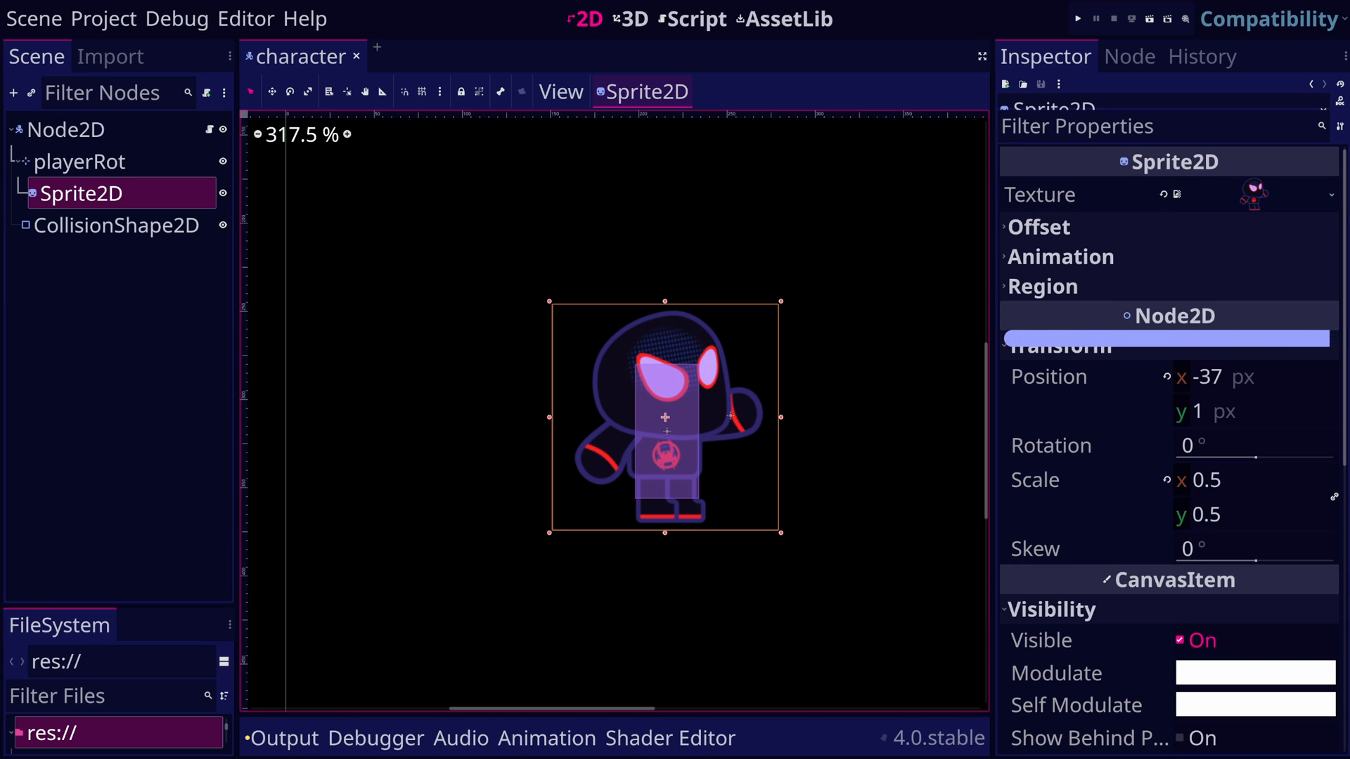
{"action": "left_click", "coordinate": [1065, 345]}
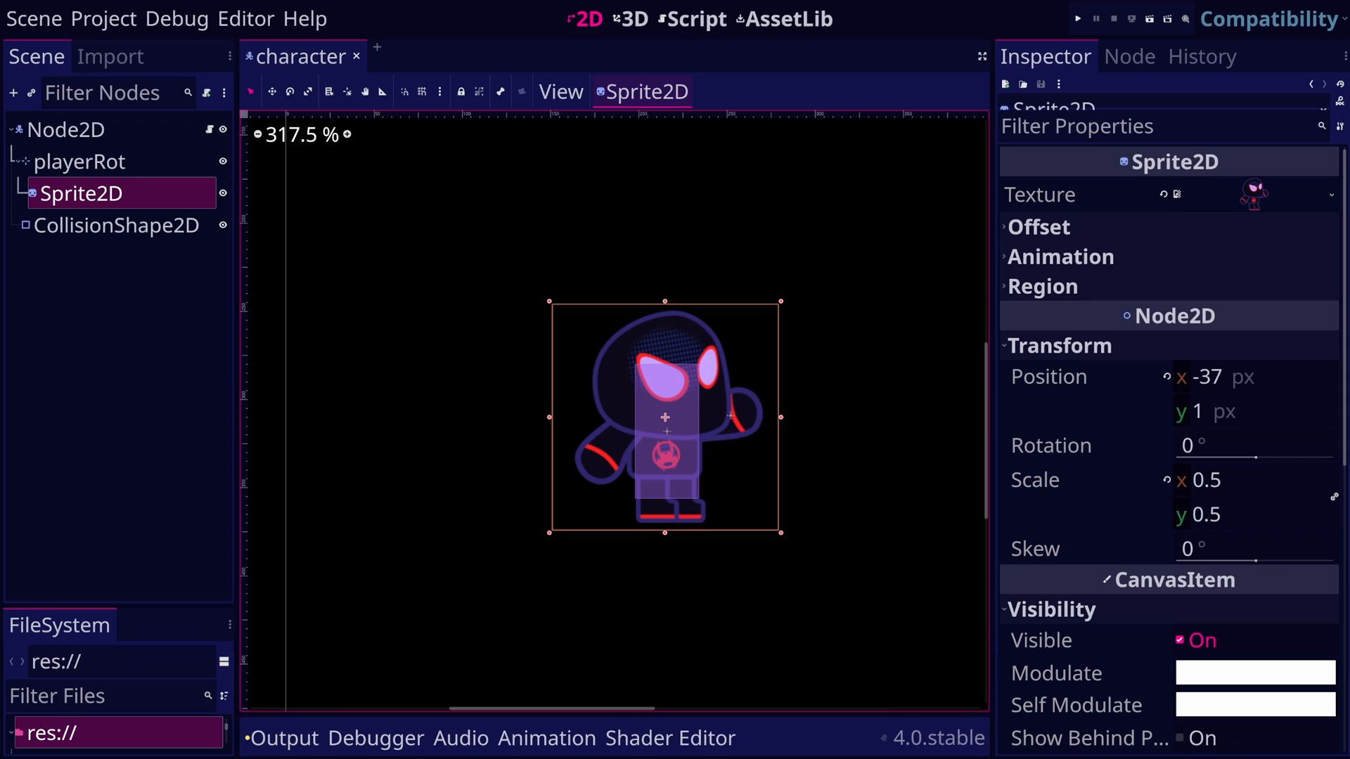